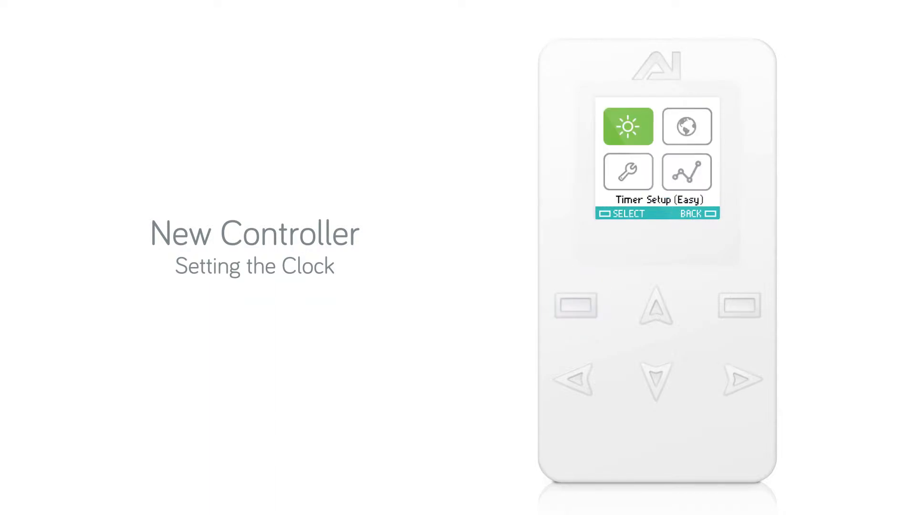
- Go through the wrench settings page to the Set Clock screen showing 01:04 PM
left_click(656, 309)
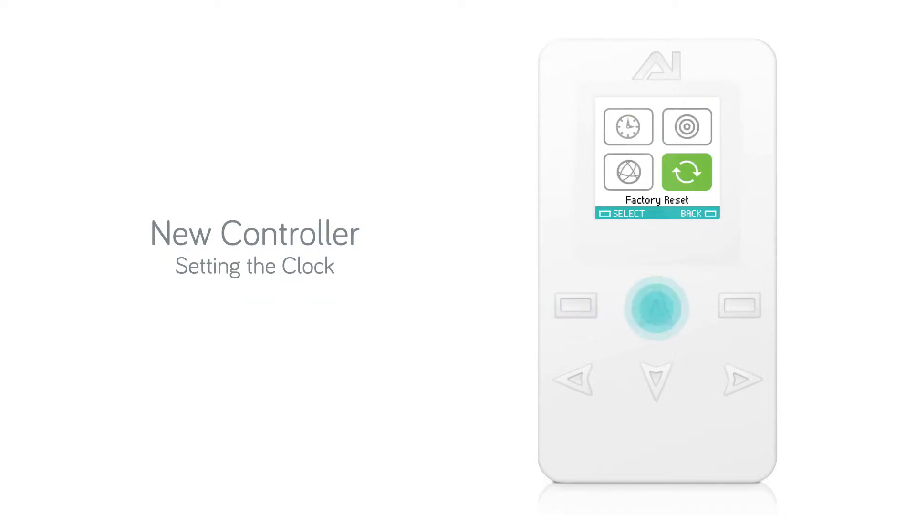
left_click(656, 308)
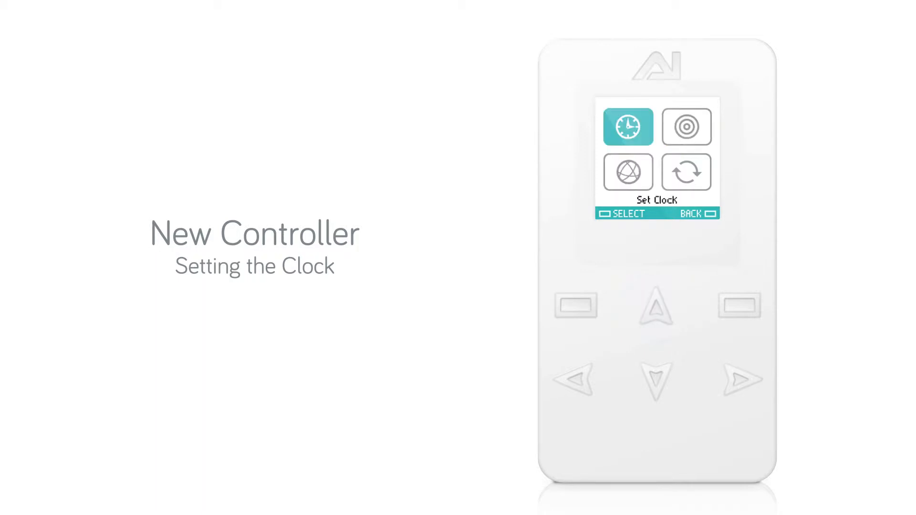
left_click(575, 305)
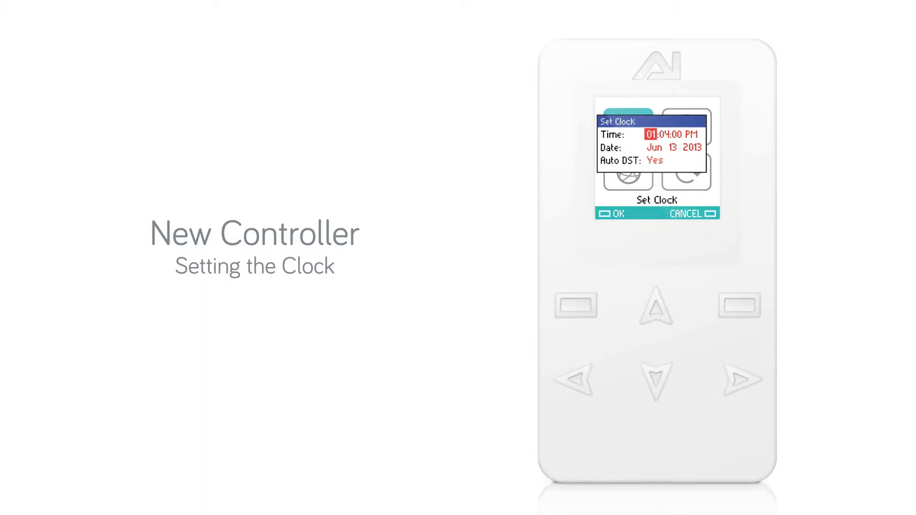
- Adjust the clock hour from 01 to 08 so the time reads 08:04 PM
left_click(738, 379)
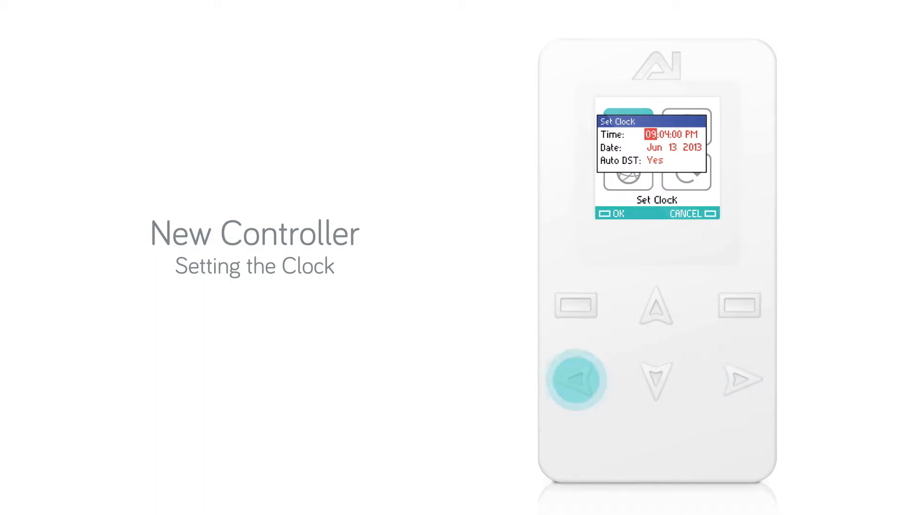
left_click(575, 380)
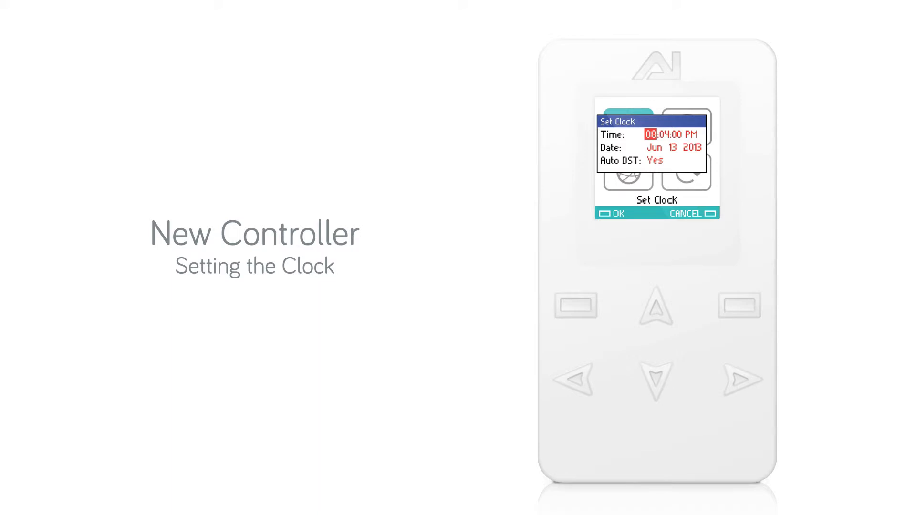
left_click(656, 380)
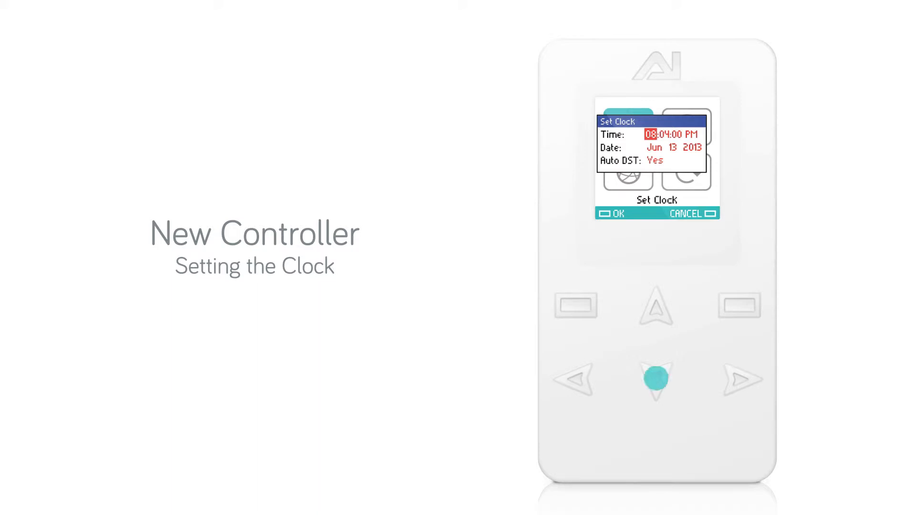
- Leave PM and Auto DST Yes unchanged and save the clock settings
left_click(656, 379)
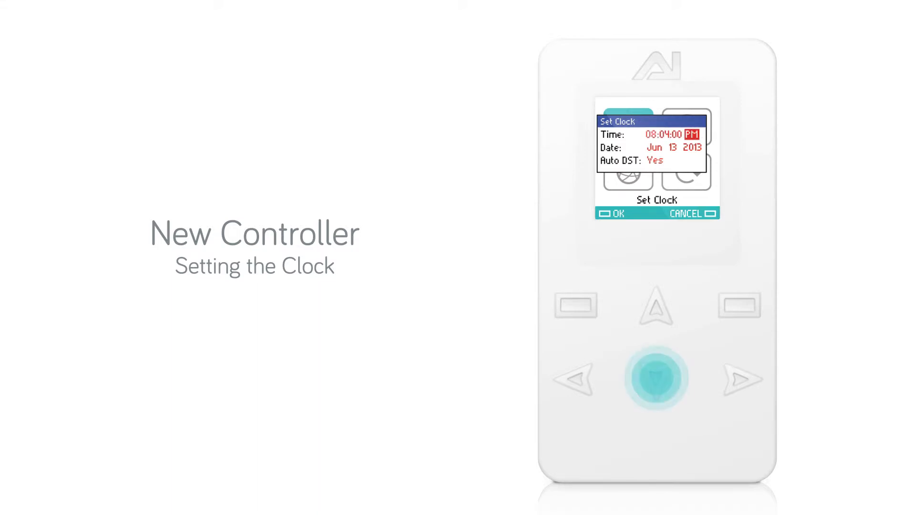
left_click(656, 377)
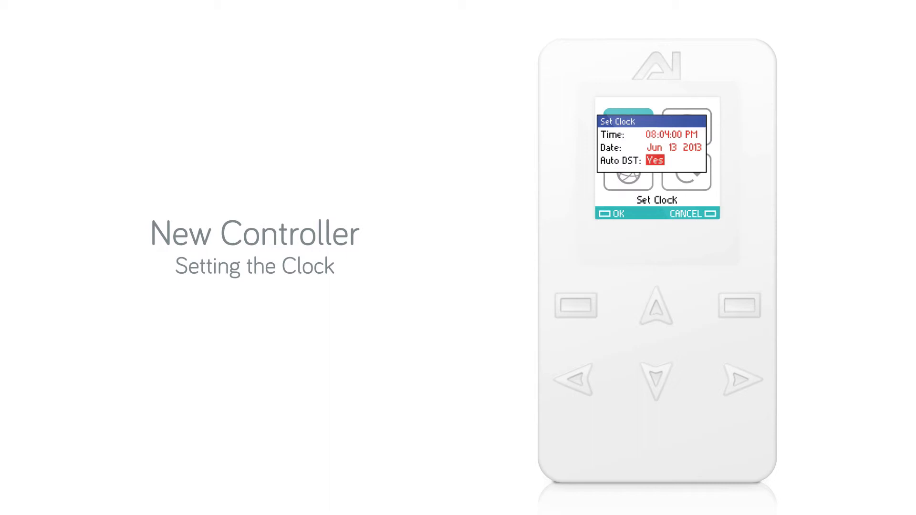
left_click(738, 305)
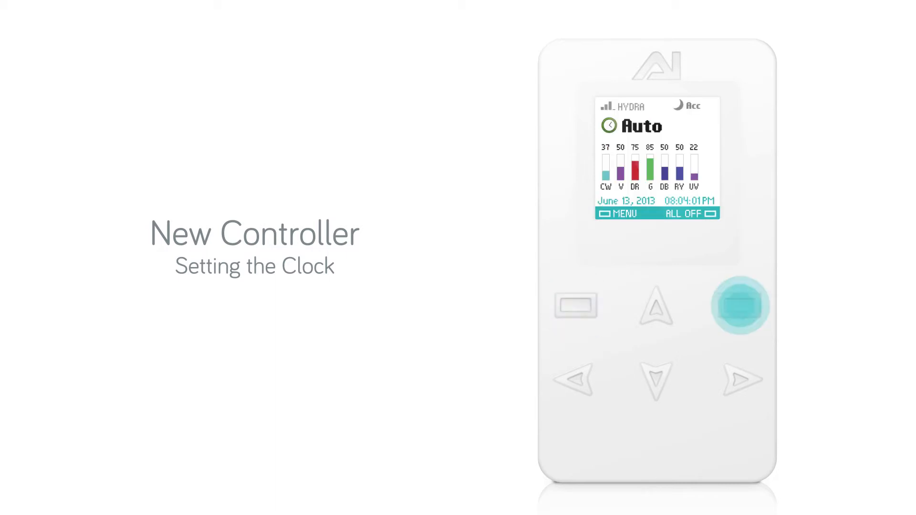